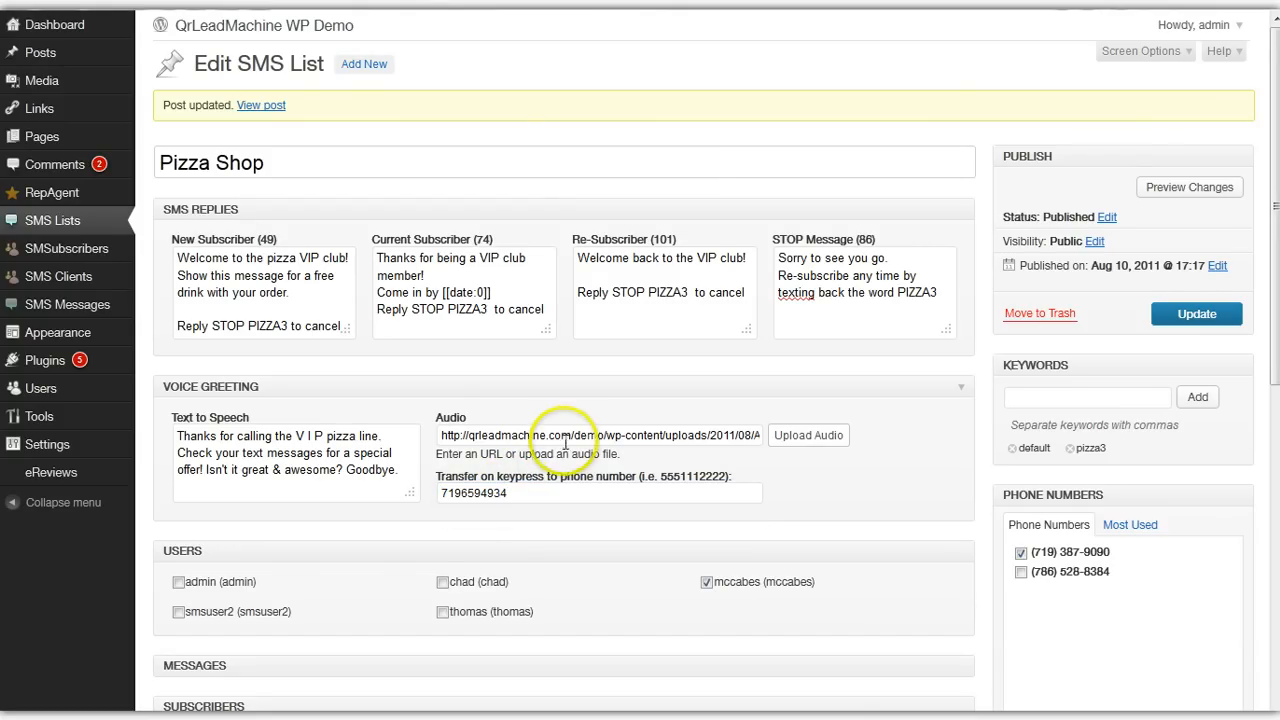
click(598, 436)
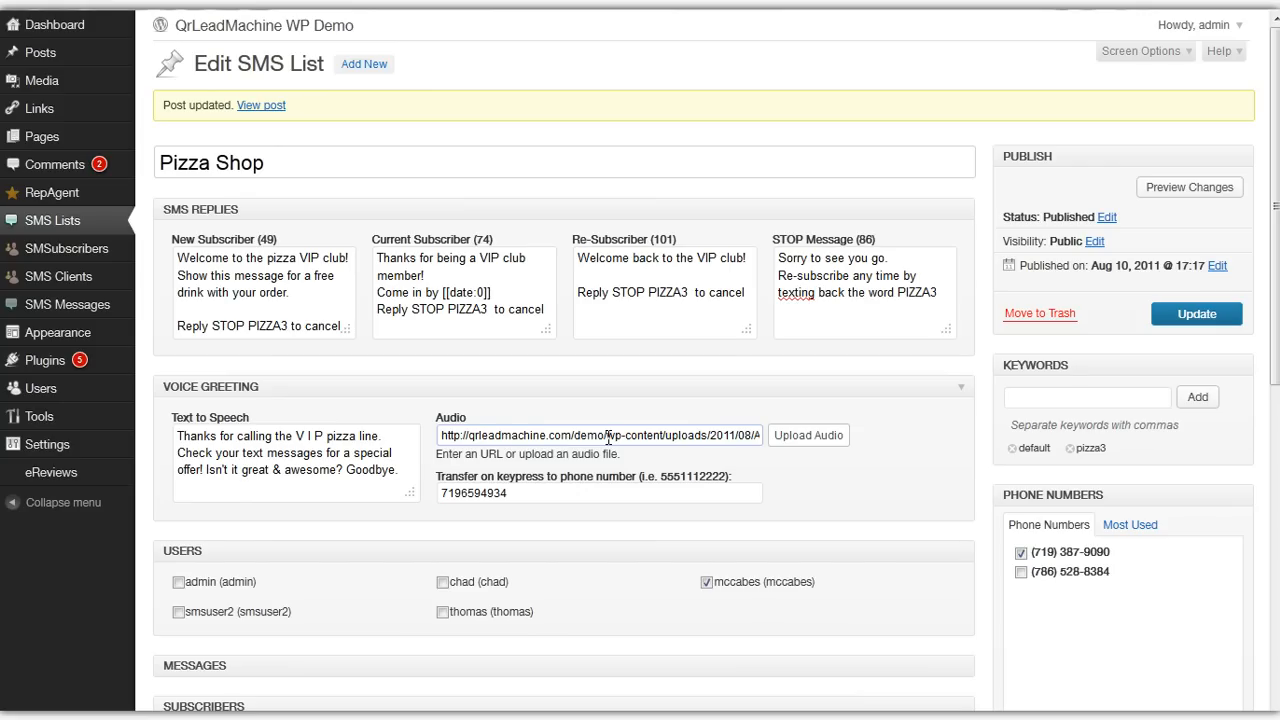
mouse_move(610, 436)
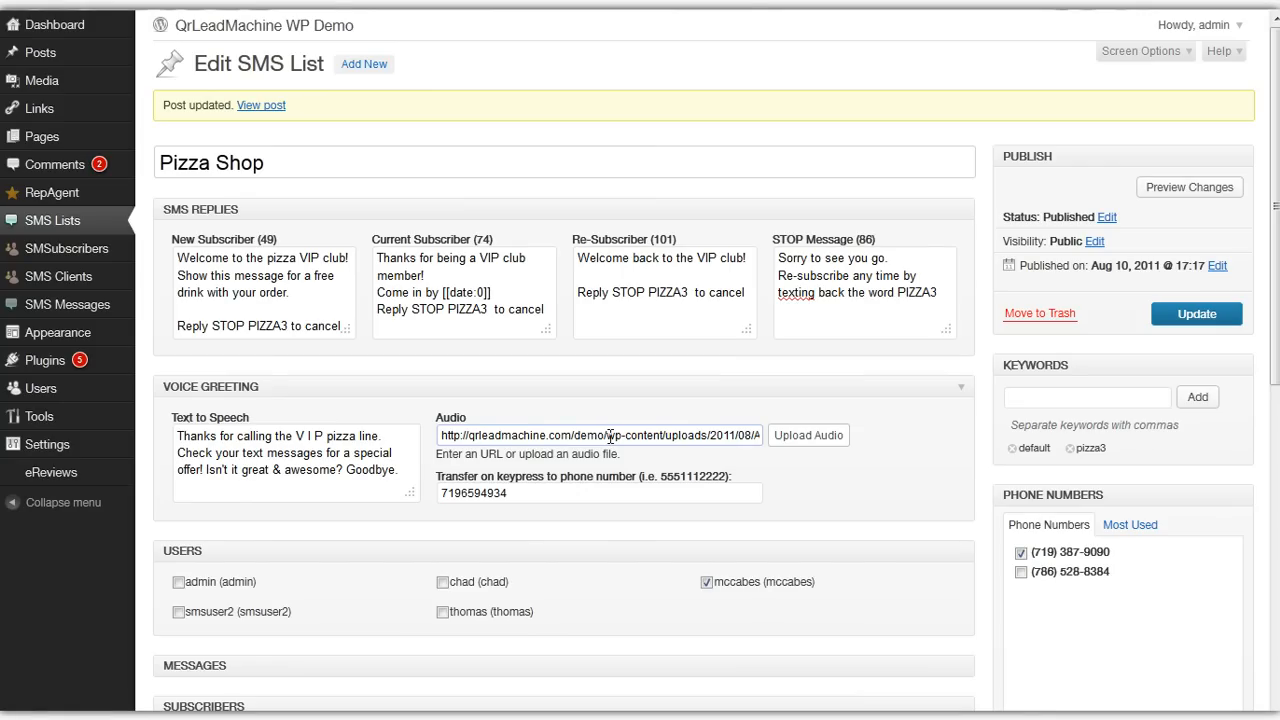